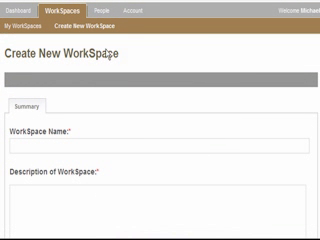
mouse_move(124, 68)
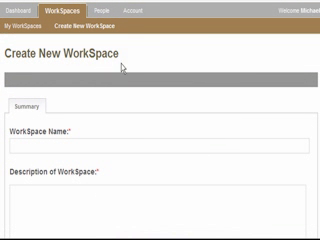
Step: Name the workspace 'Masterviews image selection'
scroll(down, 3)
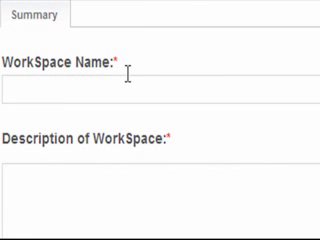
text(MAsterv)
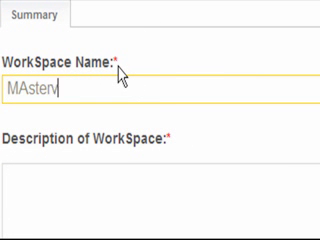
text(Mastery)
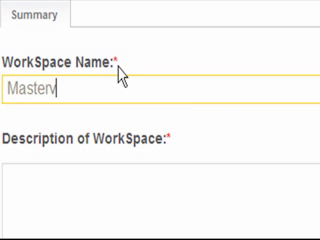
text(views image)
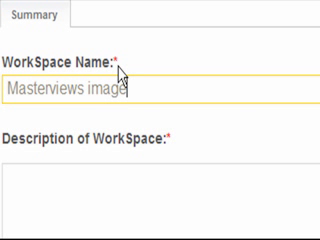
text(selection)
click(160, 200)
text(This is a wo)
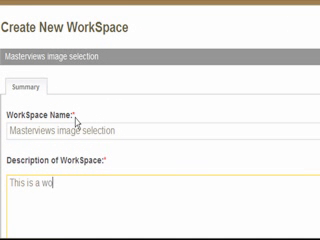
Step: Describe the workspace as a place to discuss images used on the Masterviews website
text(rkspace for the discussion of images)
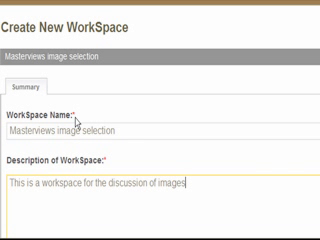
text(used on the Mas)
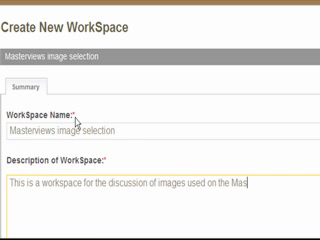
text(terviews website)
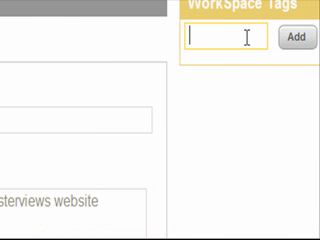
Step: Add the tags 'masterviews' and 'images' to the workspace
text(masterview)
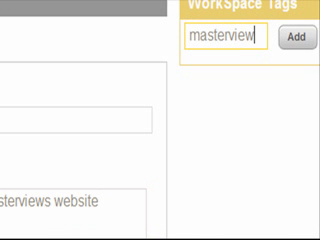
text(s)
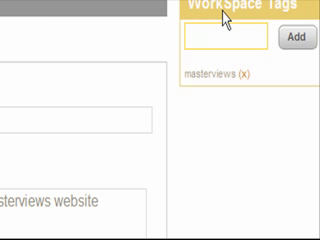
text(images)
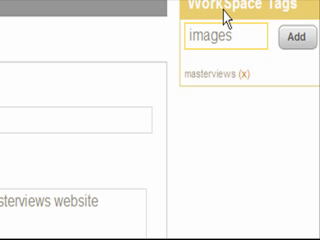
click(296, 40)
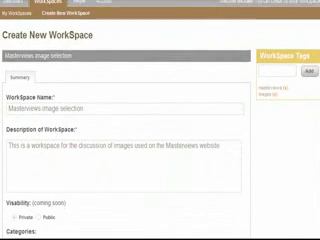
Step: Categorise the workspace under Advertising and save it, landing on its edit page
scroll(down, 3)
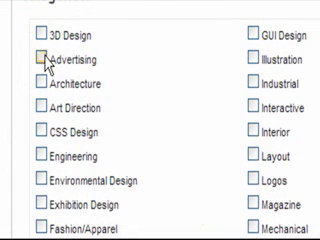
click(40, 50)
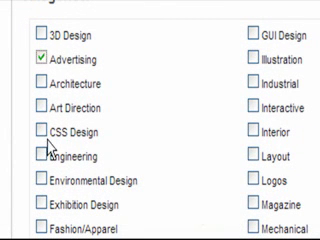
click(44, 130)
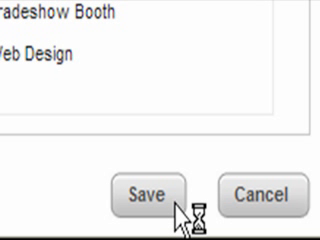
click(152, 194)
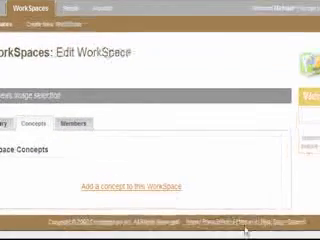